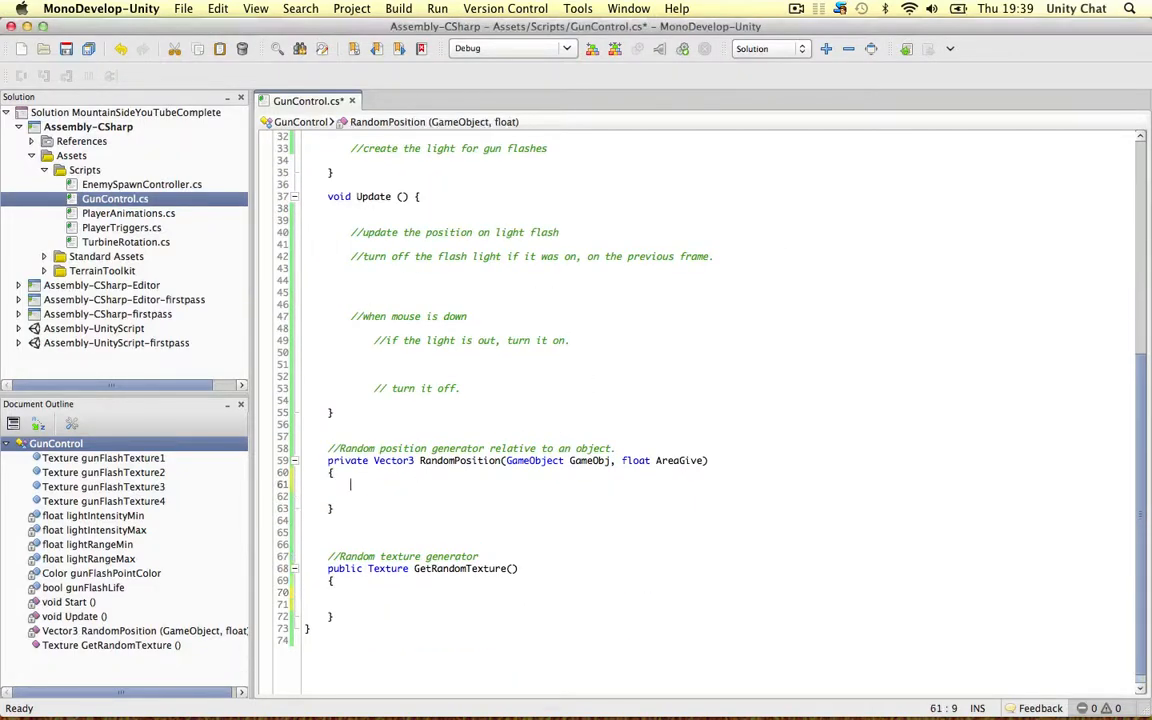
Declare 'Vector3 randomPos = new Vector3 ();' inside the RandomPosition body
double_click(460, 448)
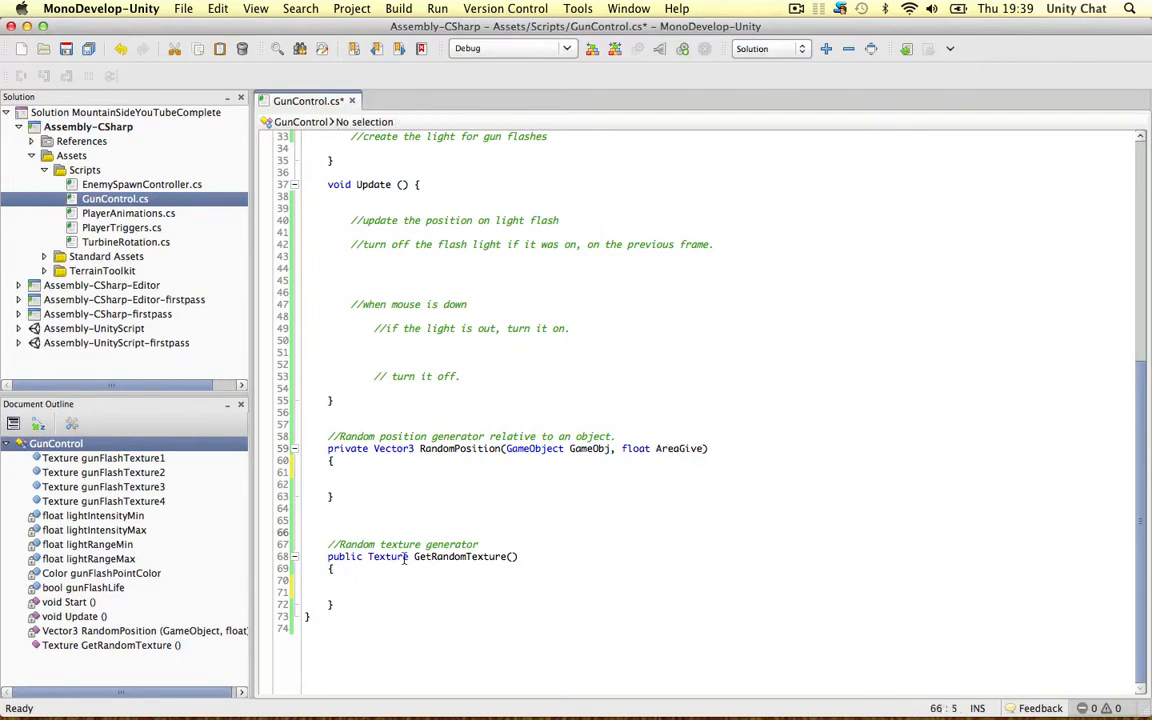
click(444, 556)
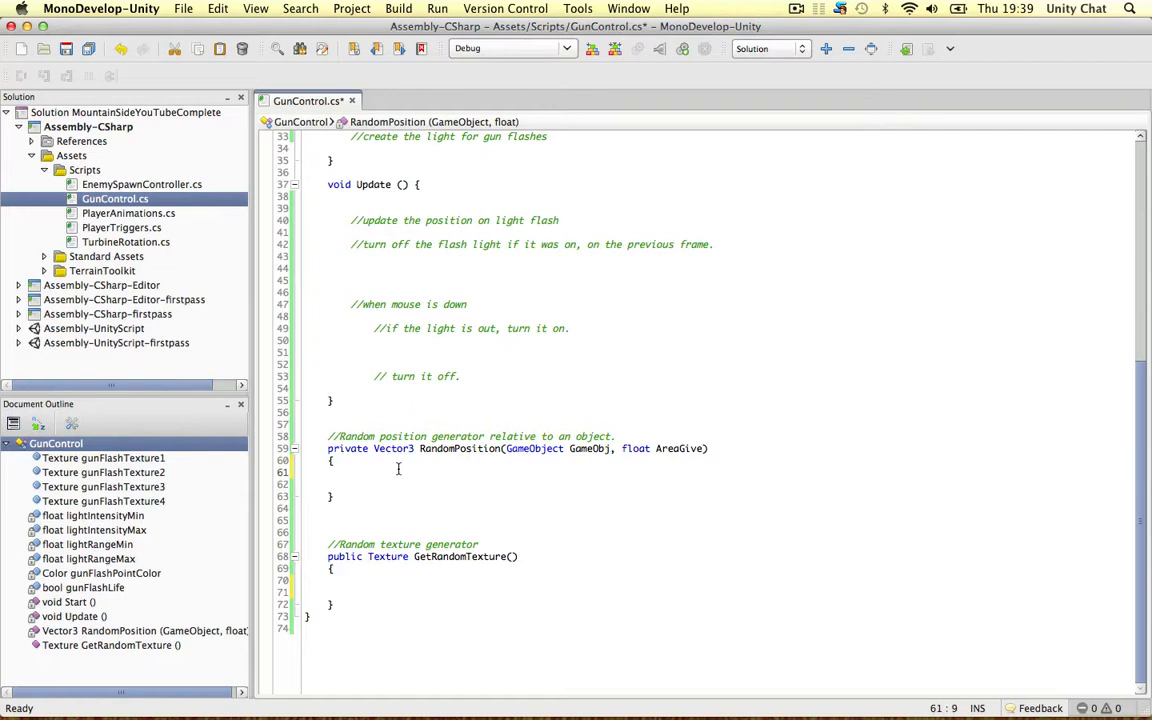
text(Vector3)
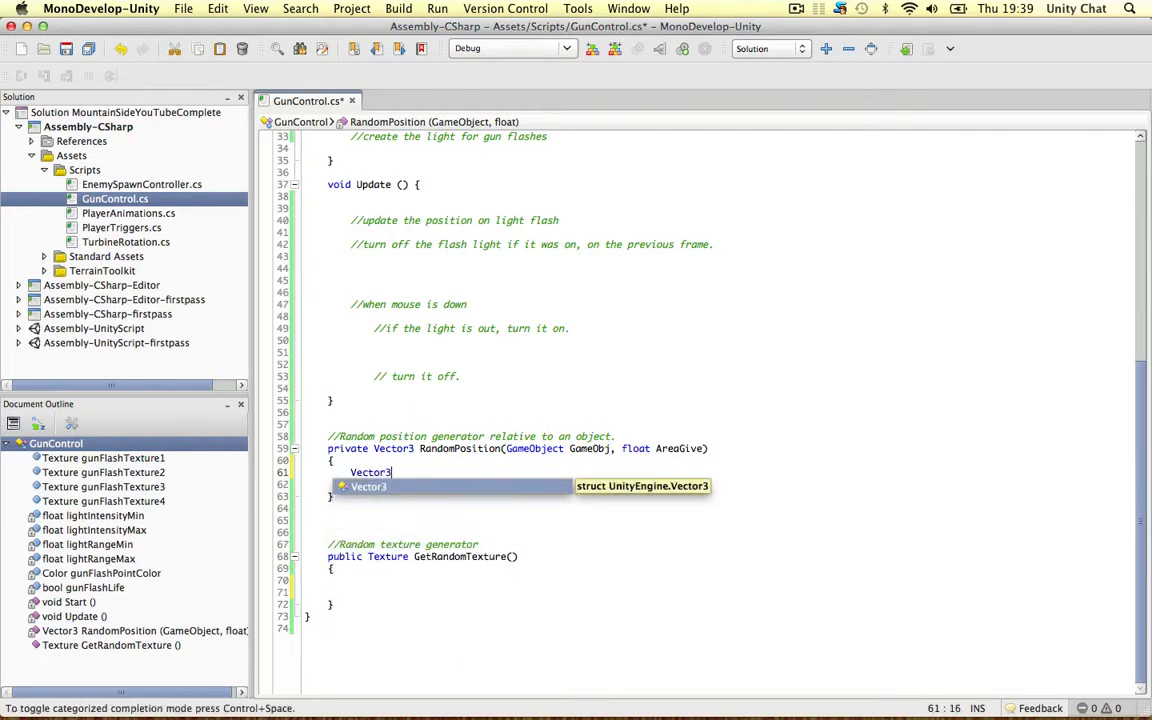
text(randomPos = new Vector3 ()
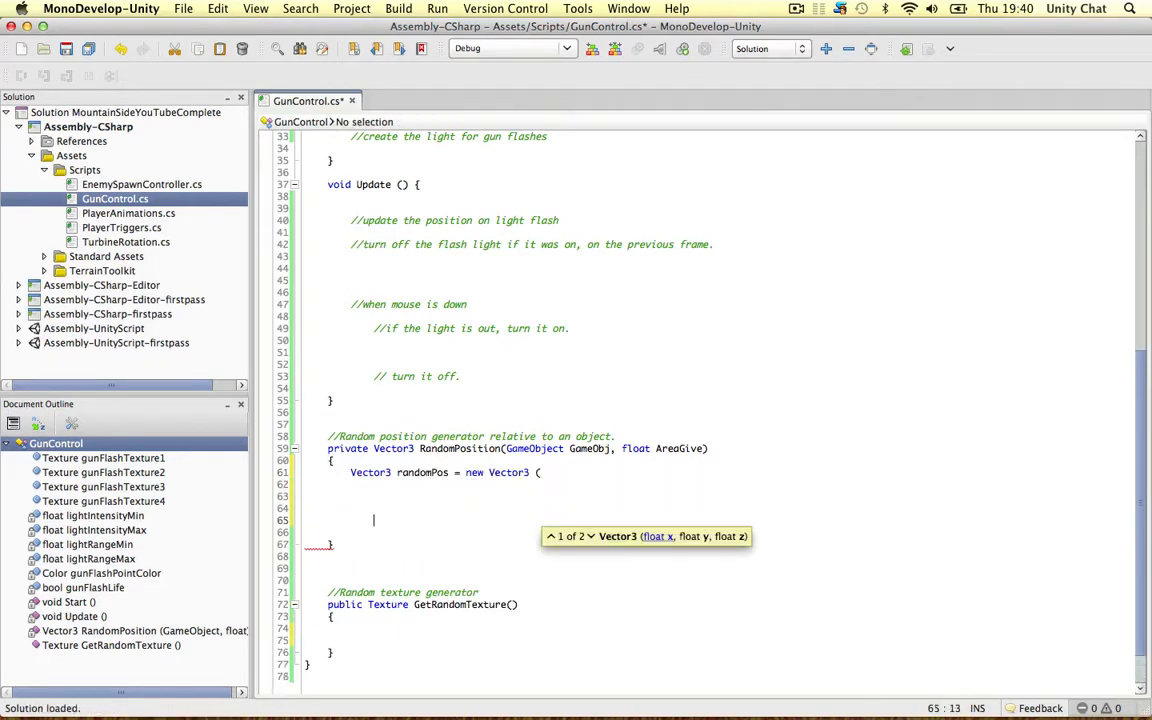
text();)
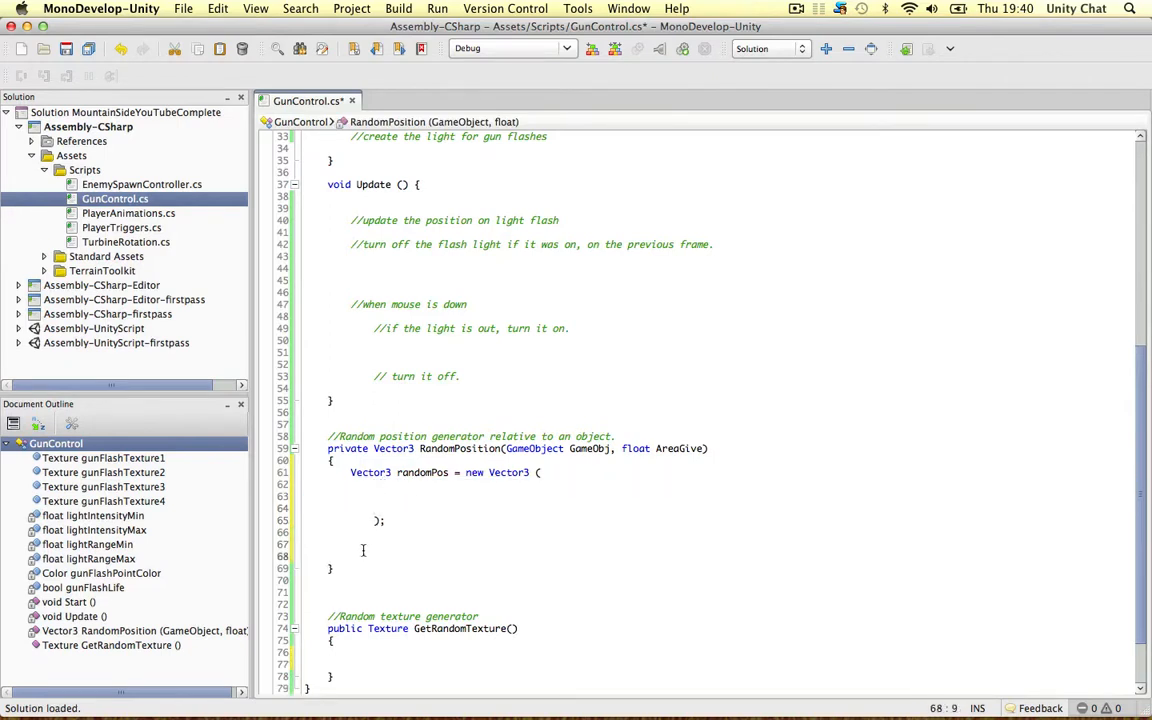
Add 'return randomPos;' and place the cursor inside the Vector3 constructor's parentheses
text(return rn)
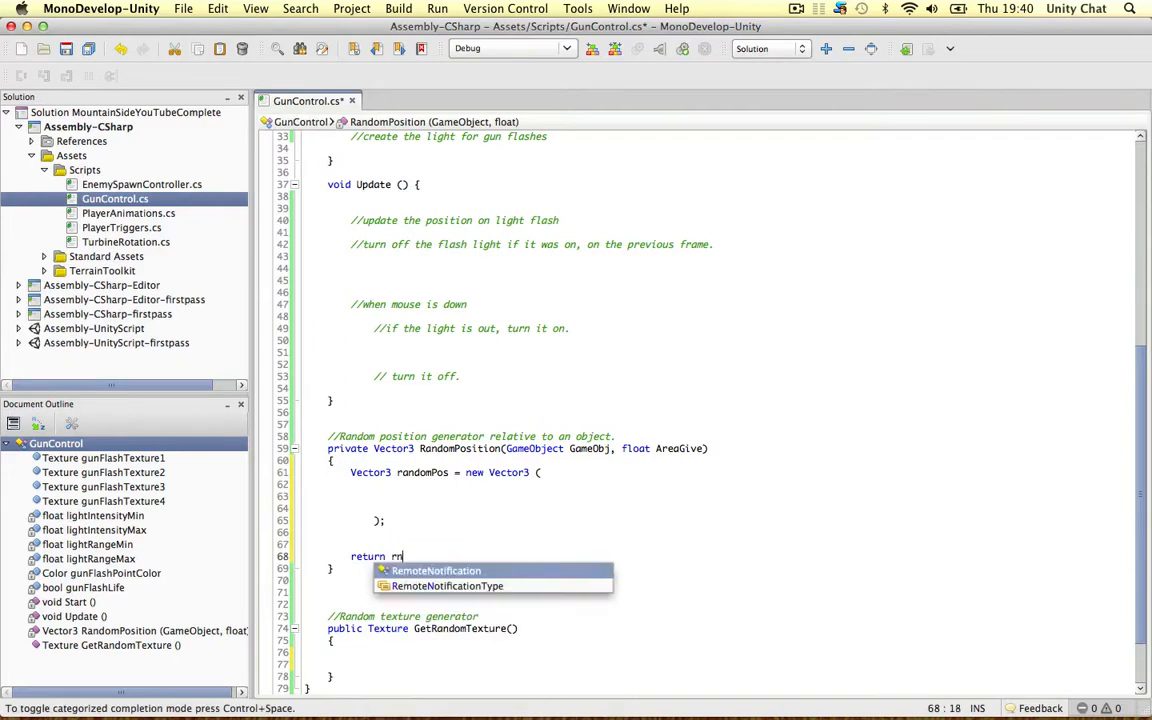
text(andomPos;)
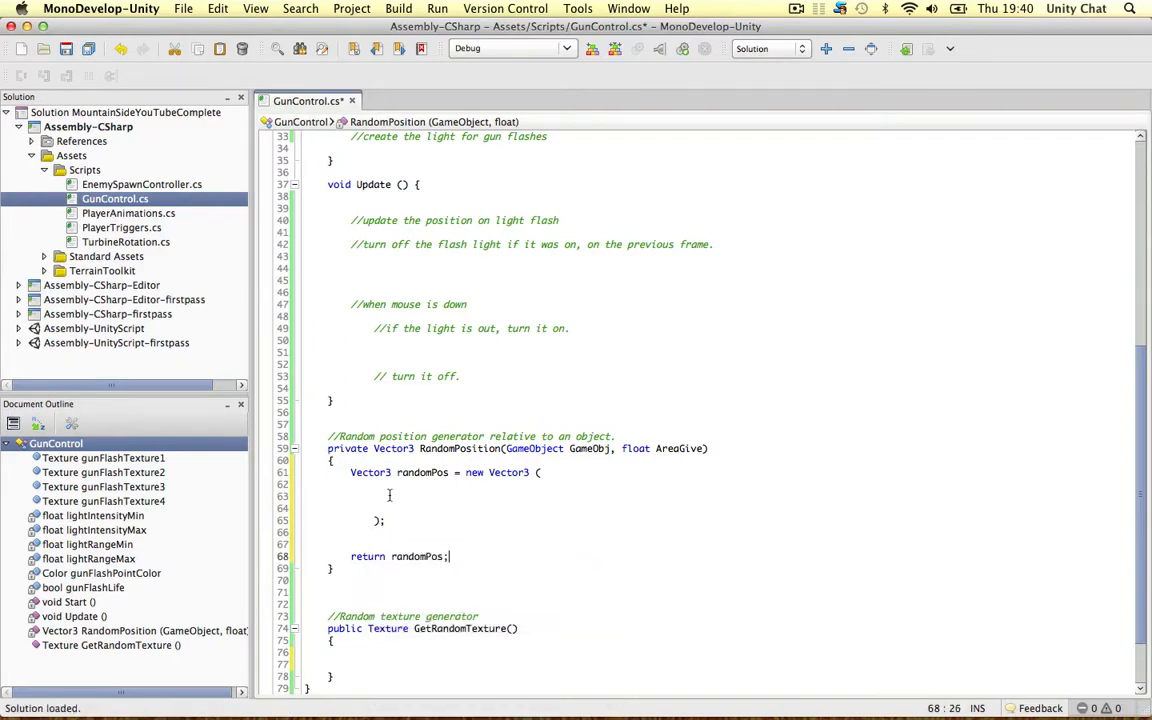
click(408, 492)
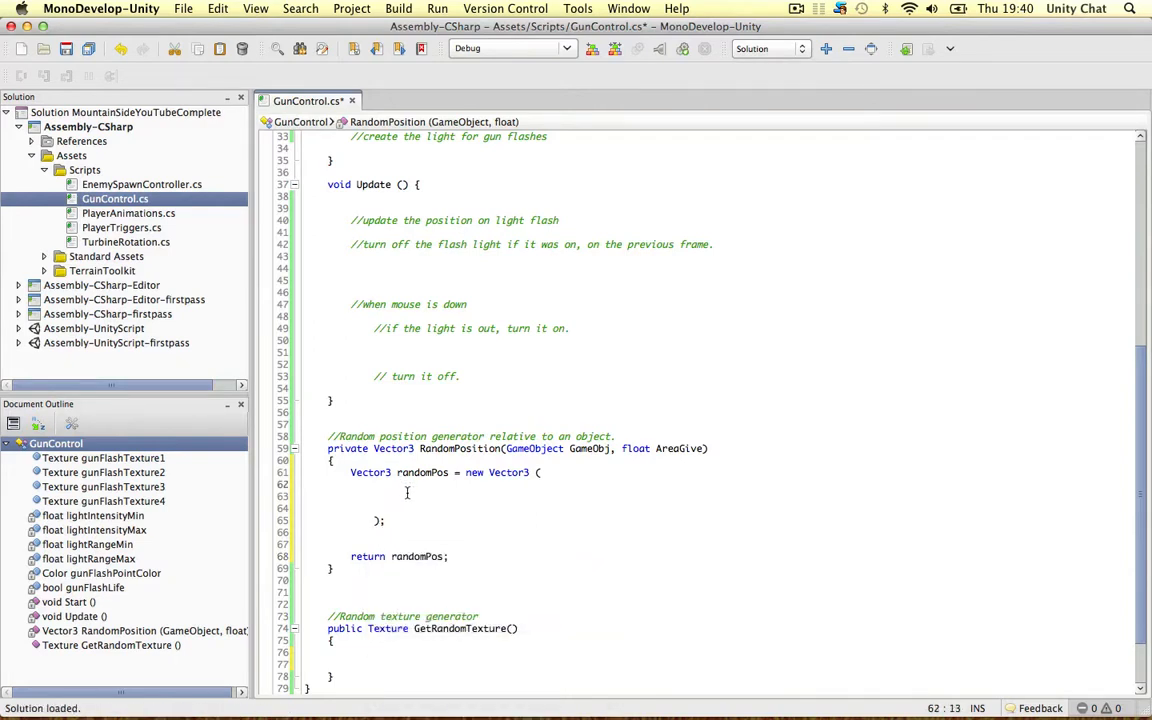
click(594, 448)
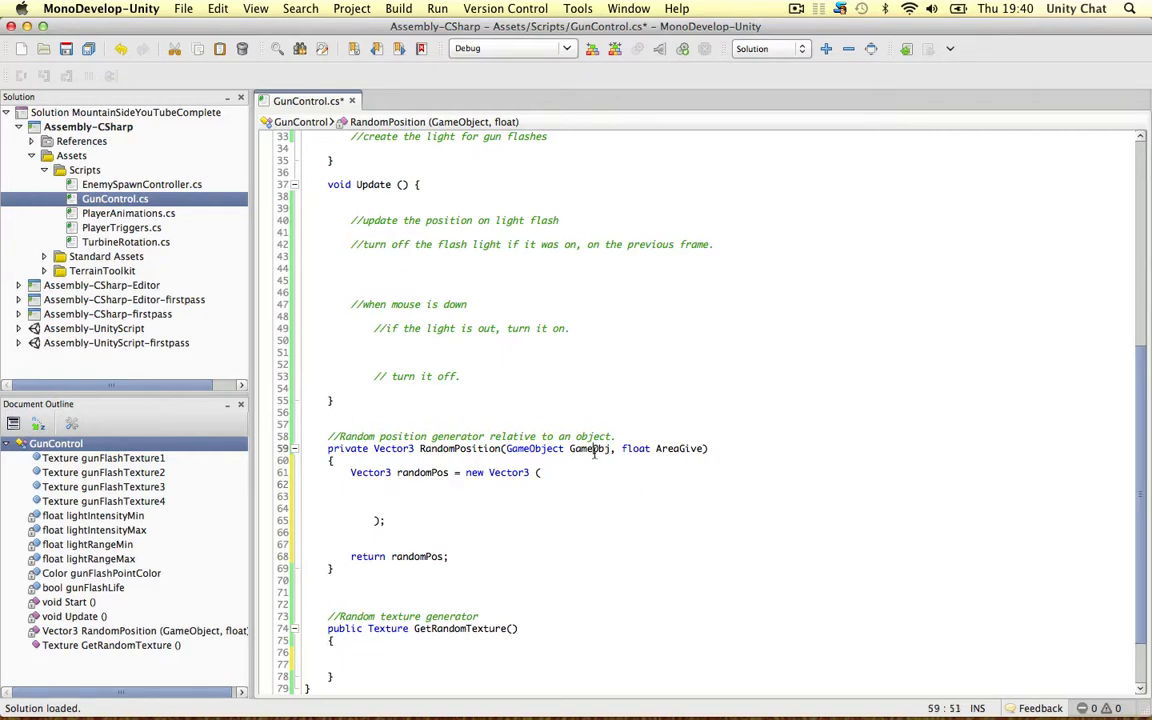
Write the x argument 'GameObj.transform.position.x + Random.Range (-AreaGive, AreaGive),'
text(GameObj.transform.position)
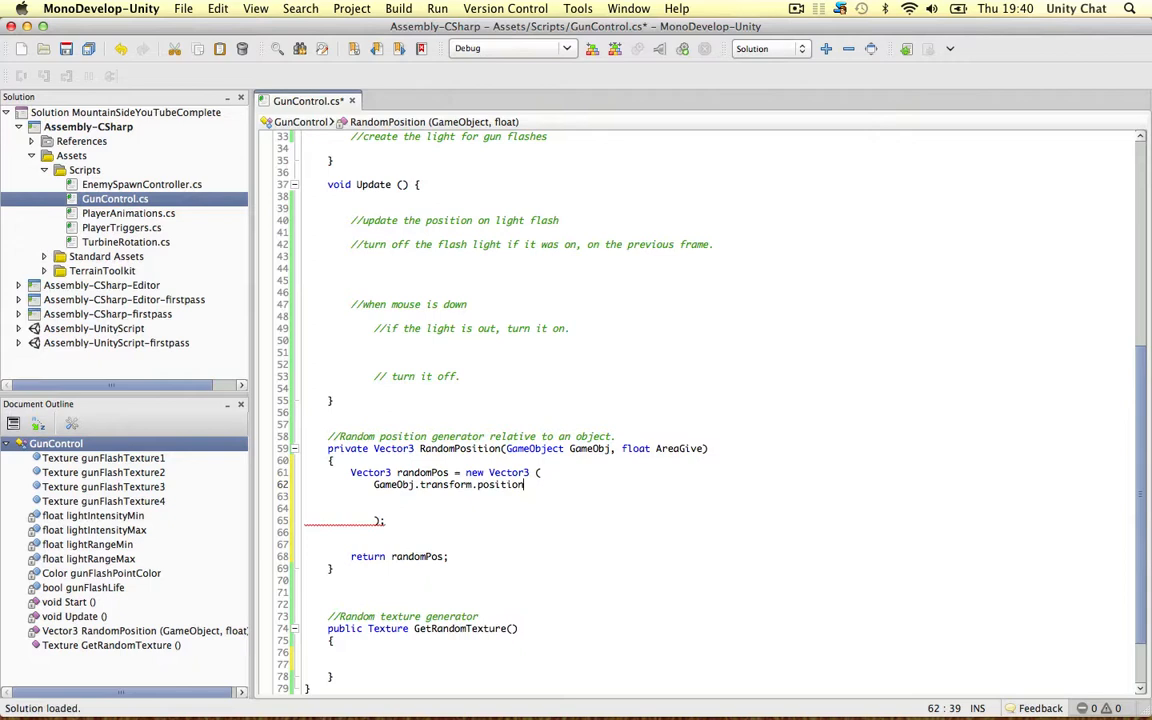
text(.x)
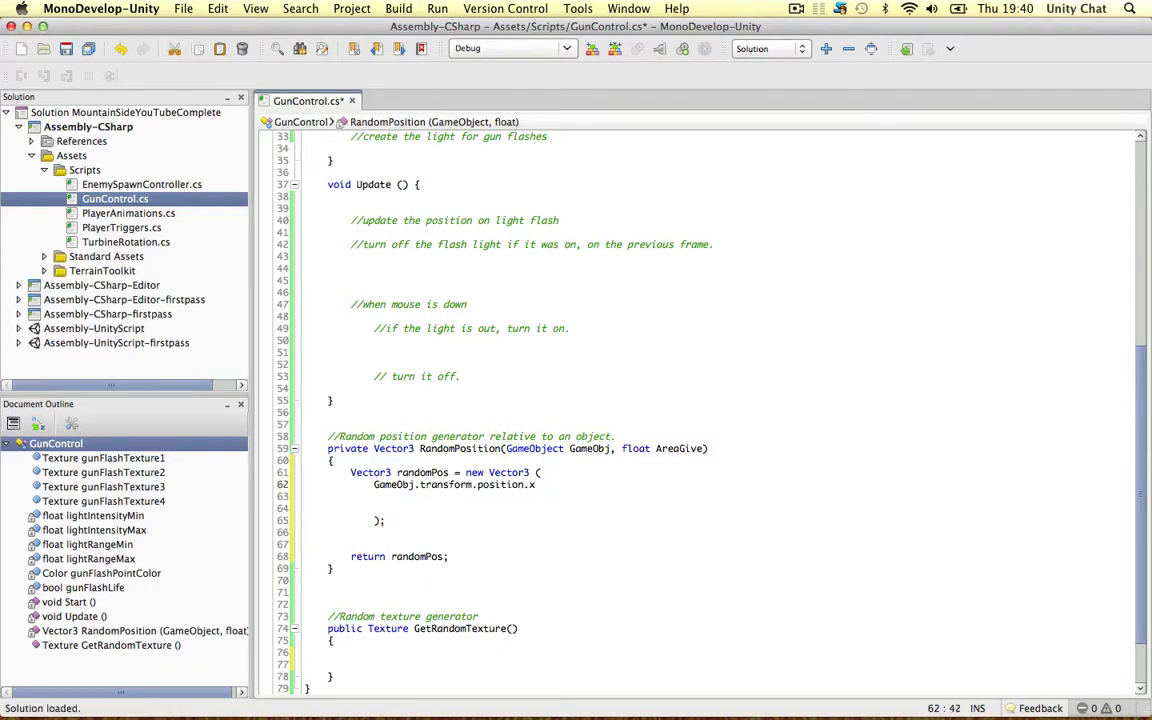
text(+ Random.Range)
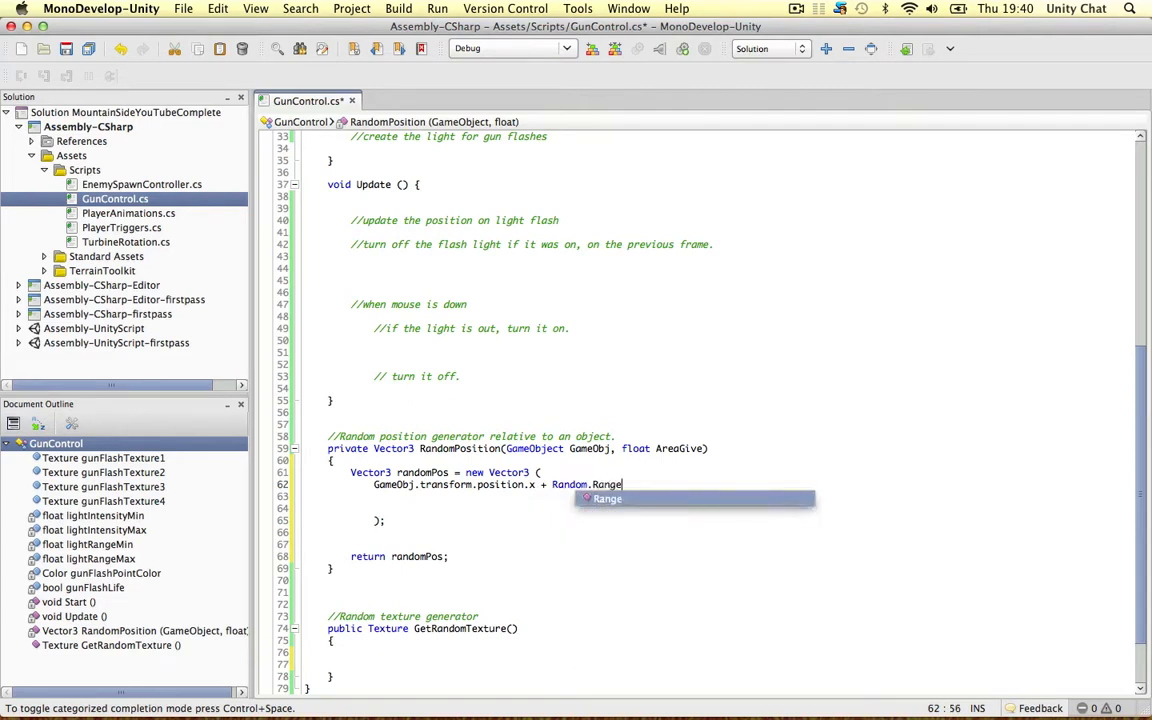
text(()
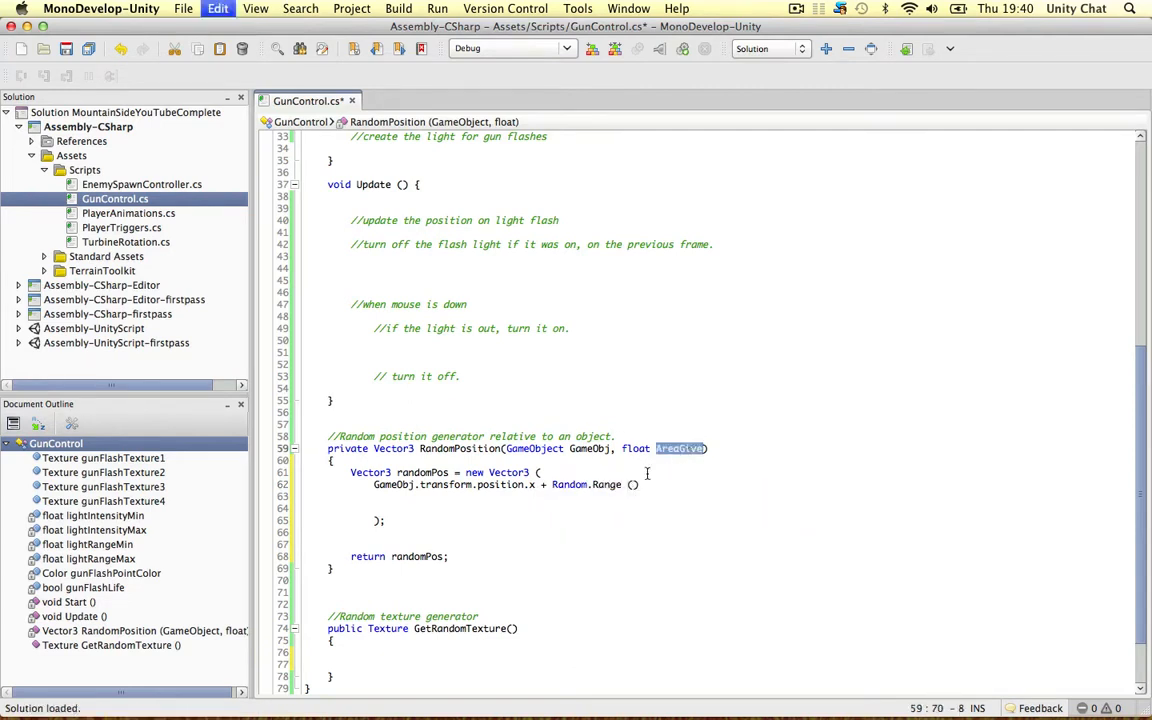
text(-AreaGive)
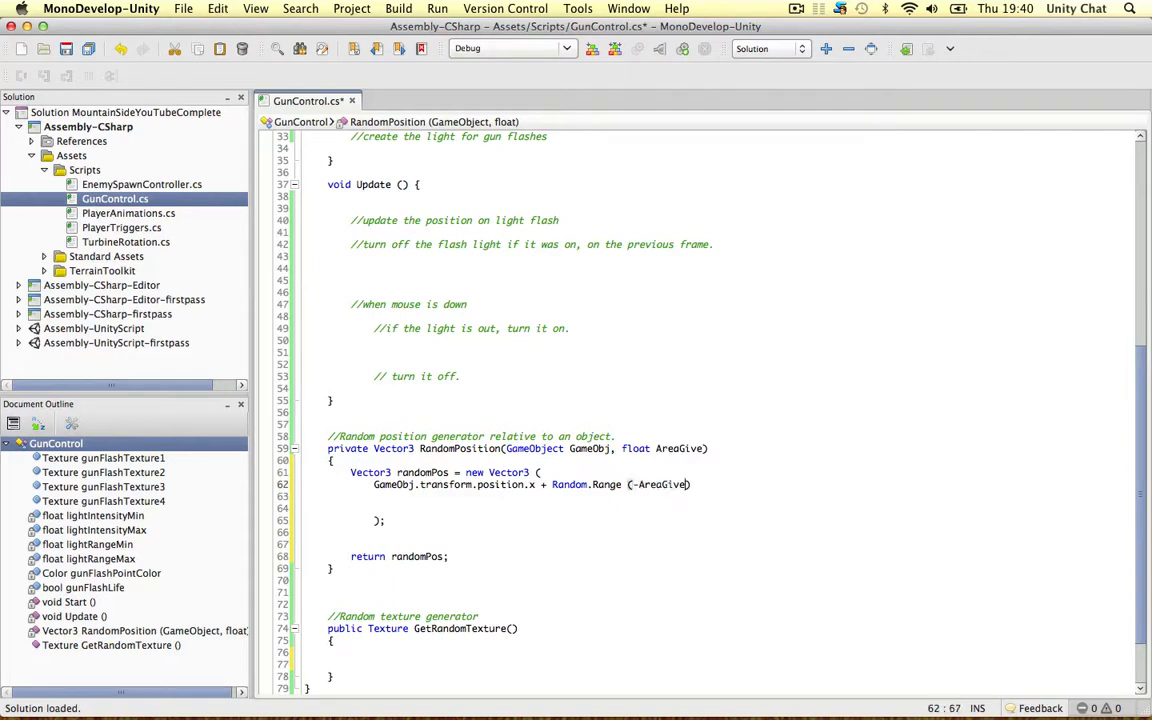
text(, AreaGive)
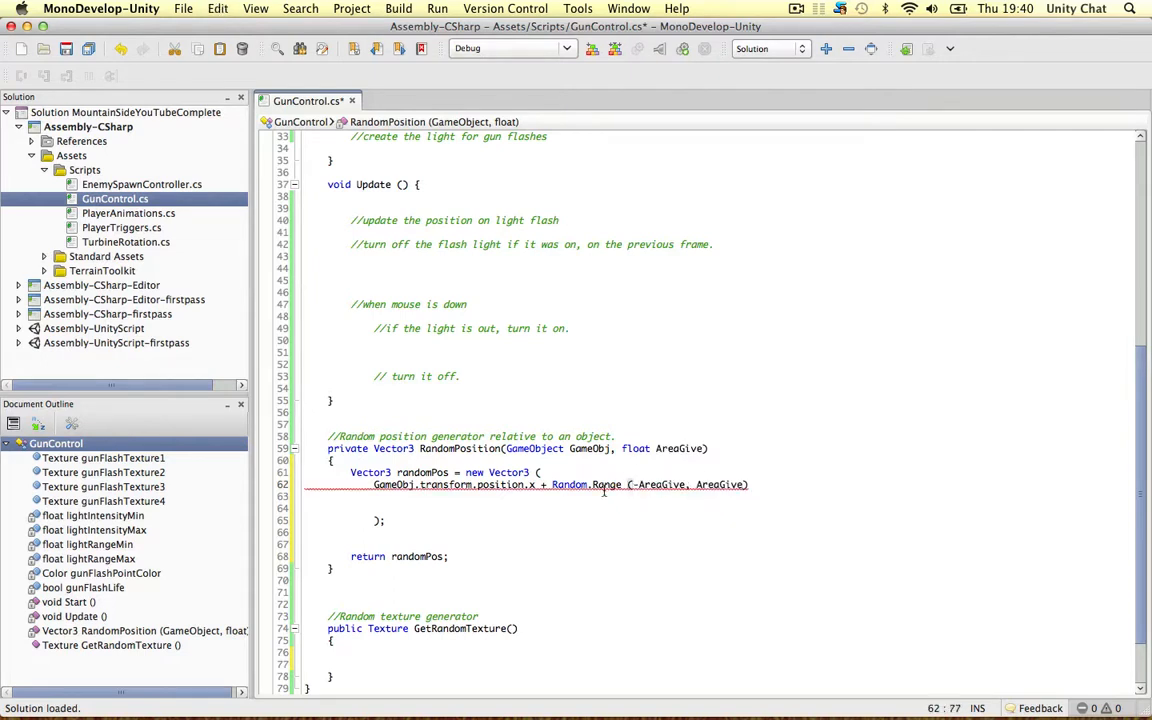
text(,)
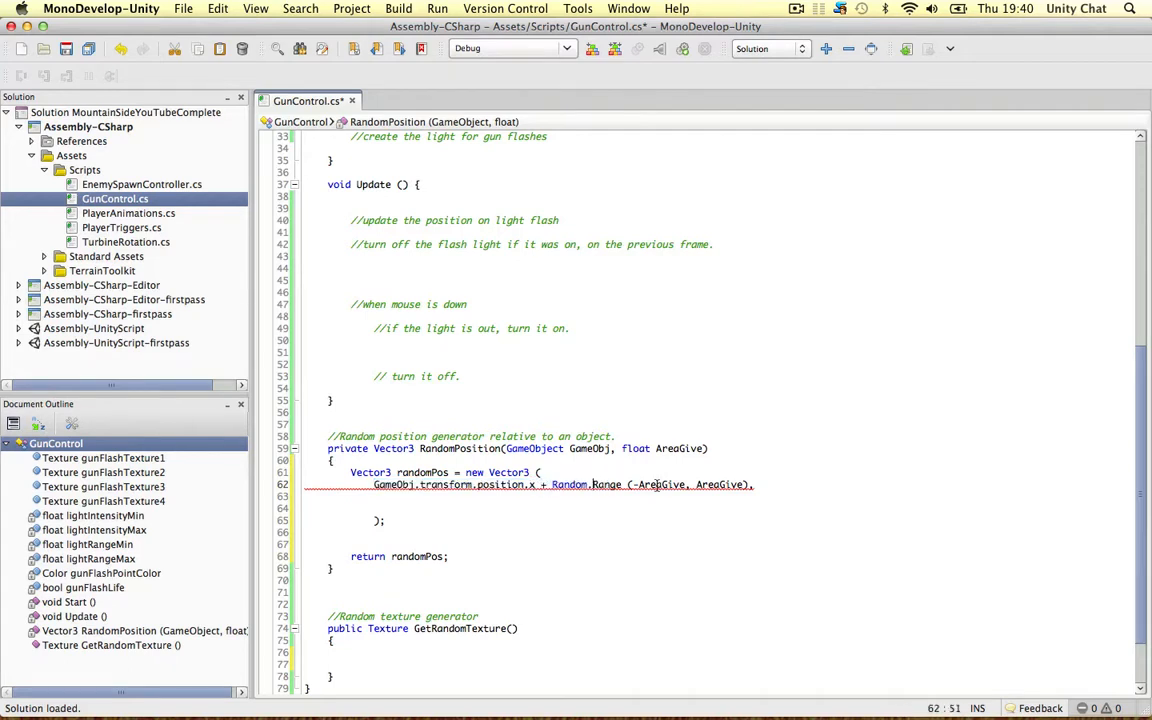
Add matching position.y and position.z arguments with Random.Range (-AreaGive, AreaGive)
double_click(660, 486)
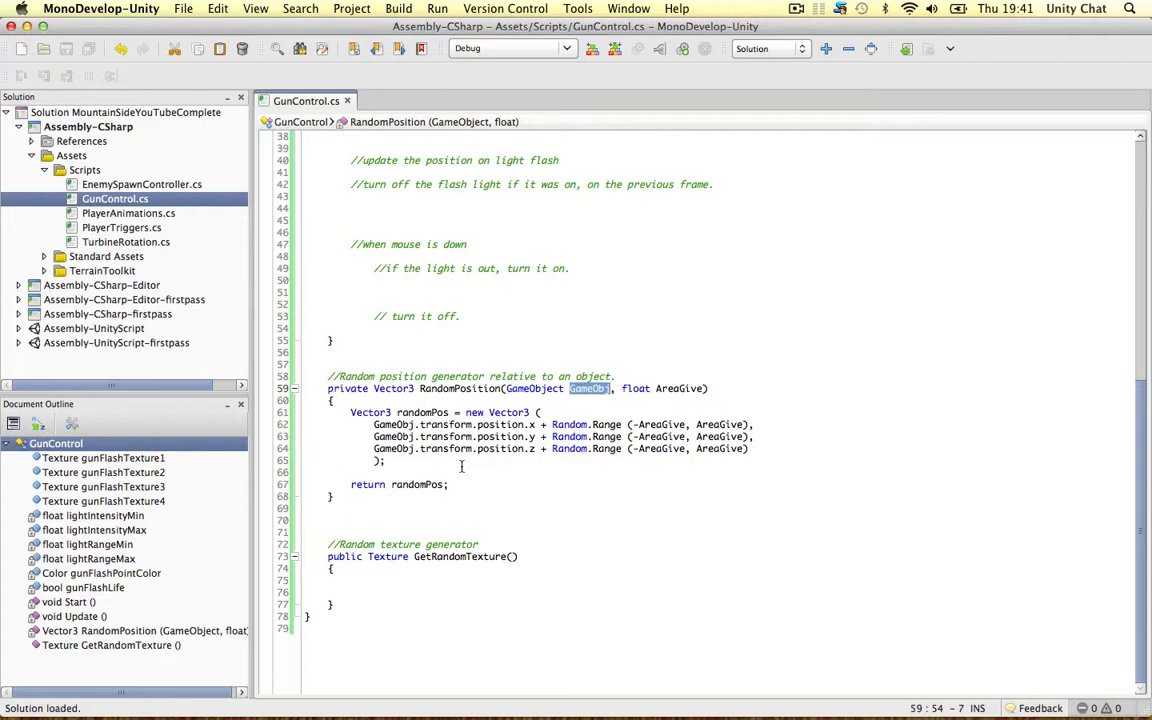
mouse_move(340, 588)
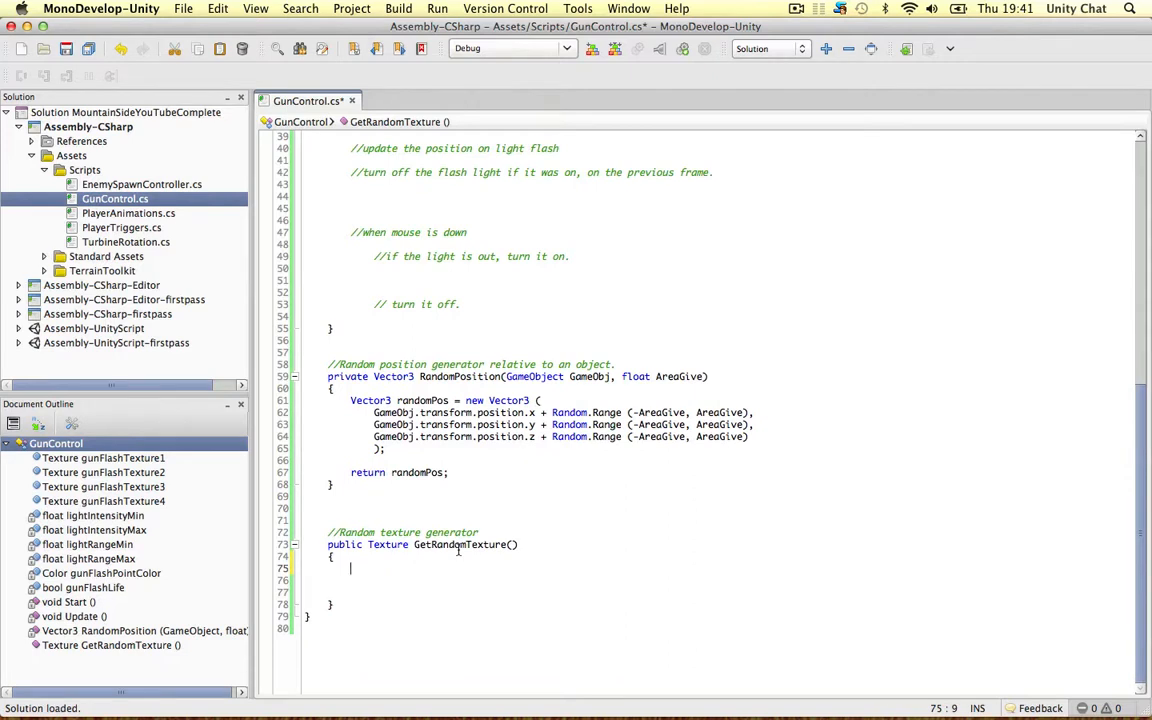
Declare 'Texture[] textures' in GetRandomTexture and start filling it with gunFlashTexture1 from the fields
text(Texture)
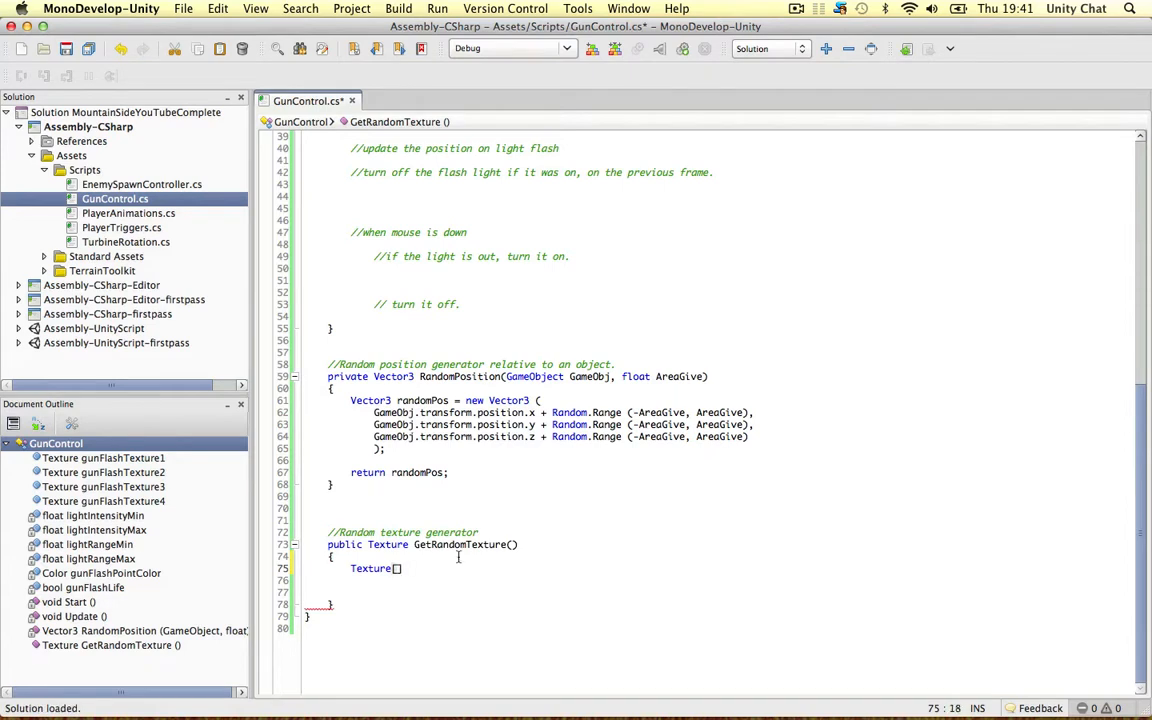
text([])
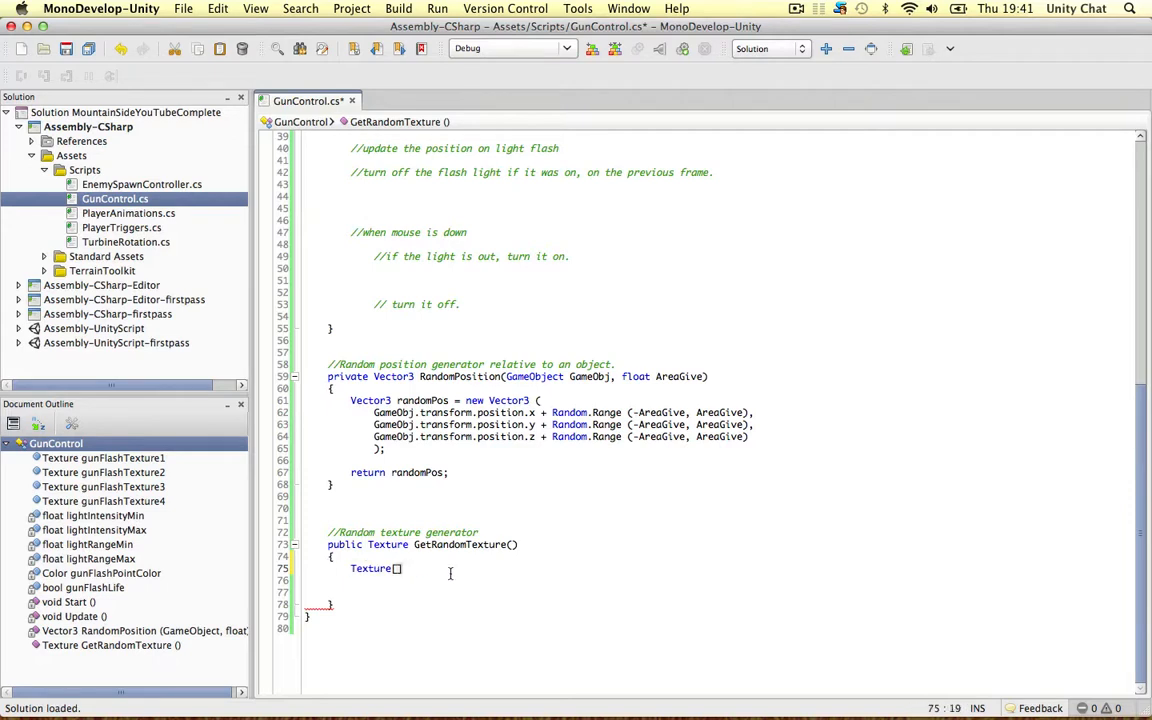
text(textures = {)
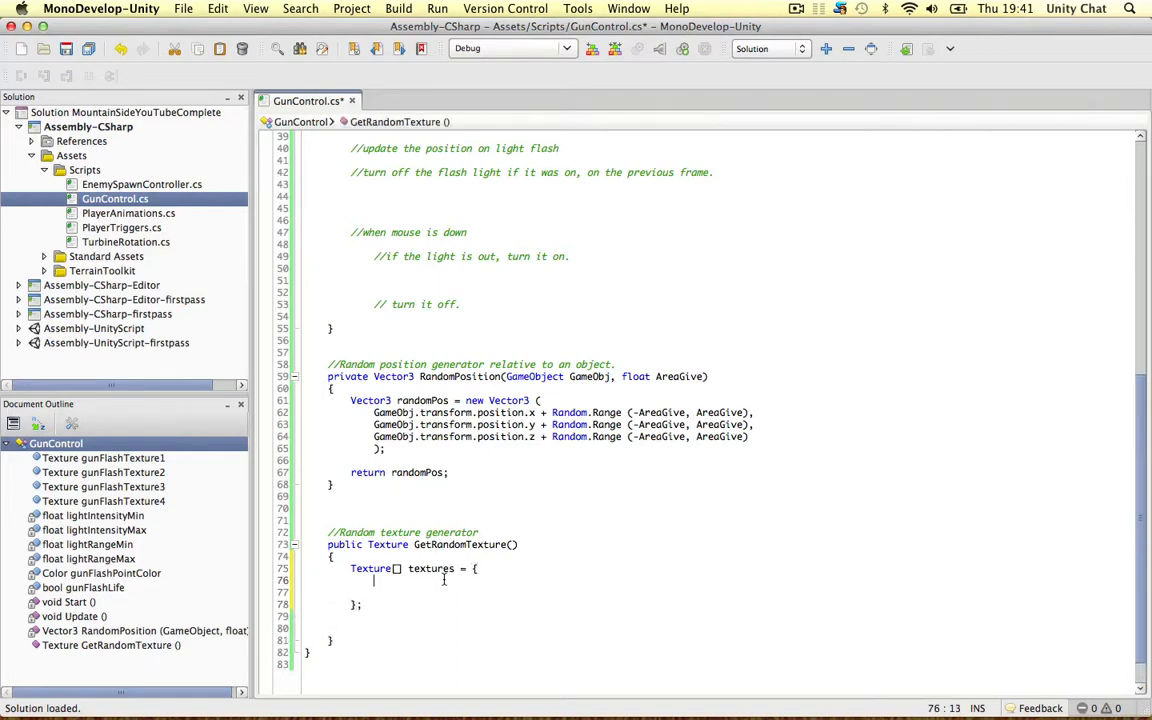
scroll(up, 3)
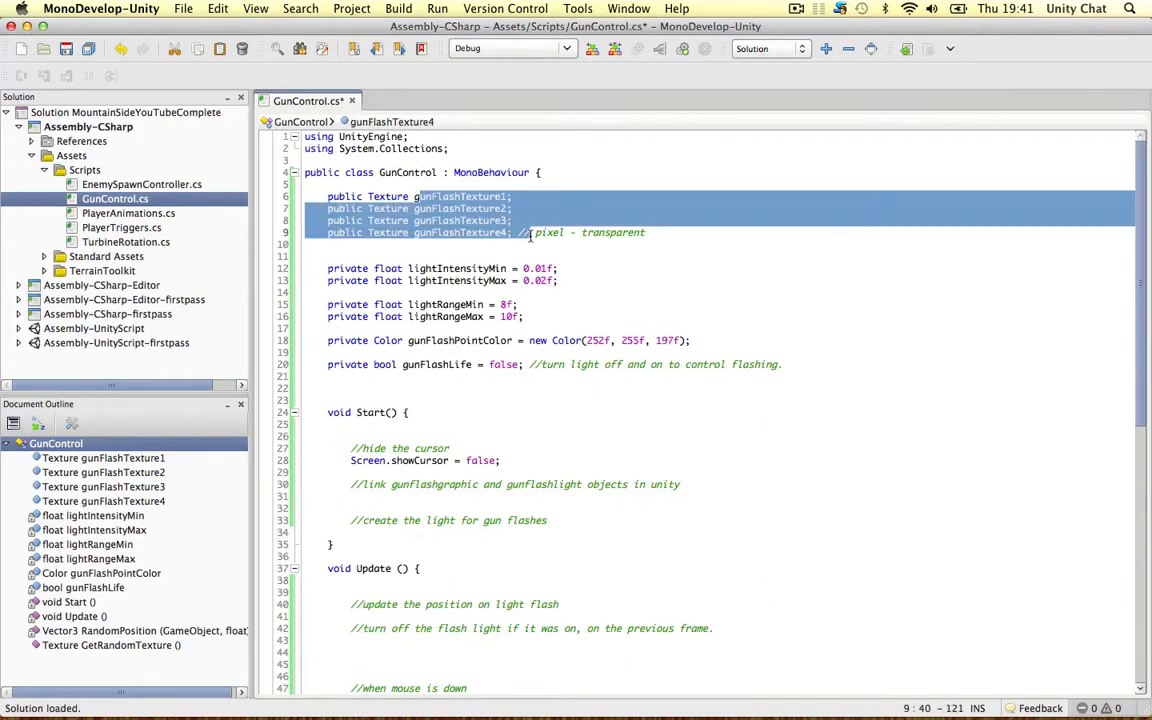
double_click(460, 232)
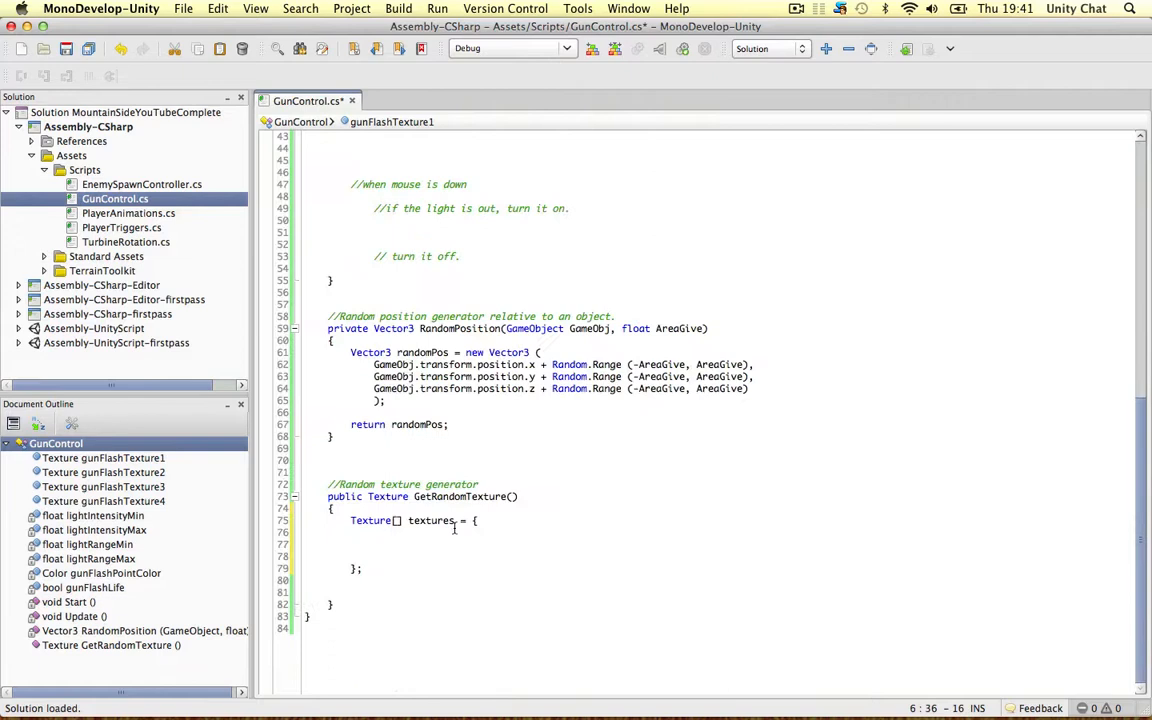
text(gunFlashTexture1, gunFlashTexture2, gunFlashTexture3, gunFlashTexture4)
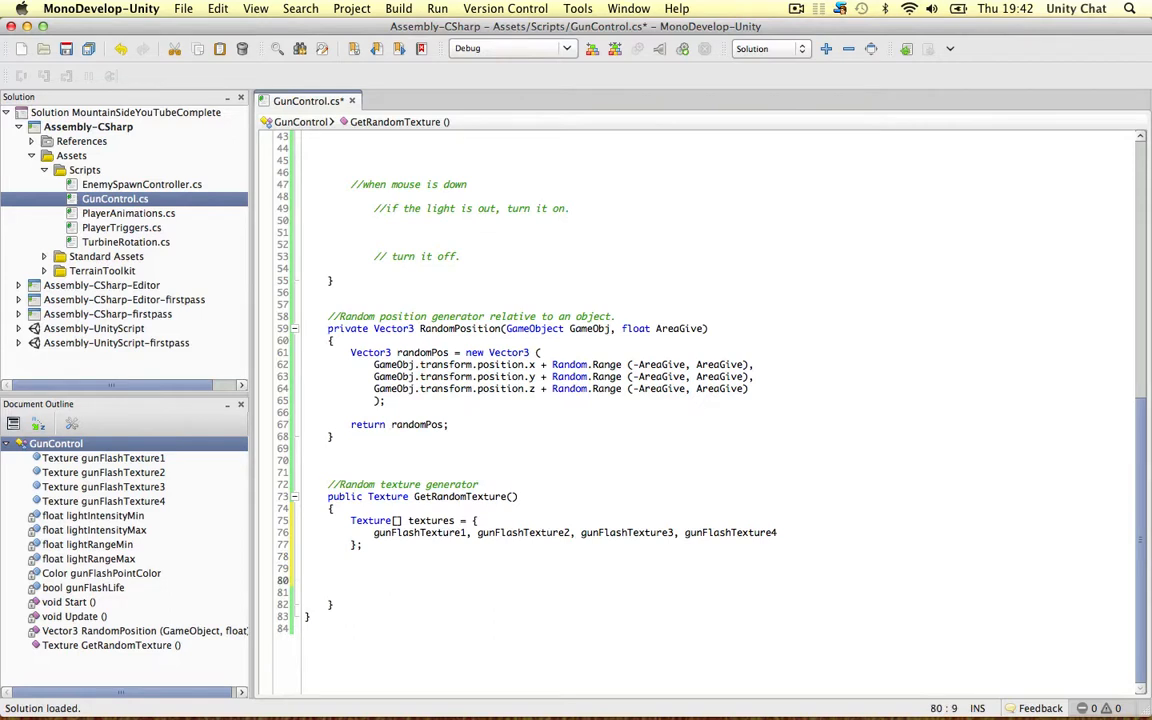
Write 'int rand = Random.Range (1, 4);' followed by 'rand--;'
text(int rand =)
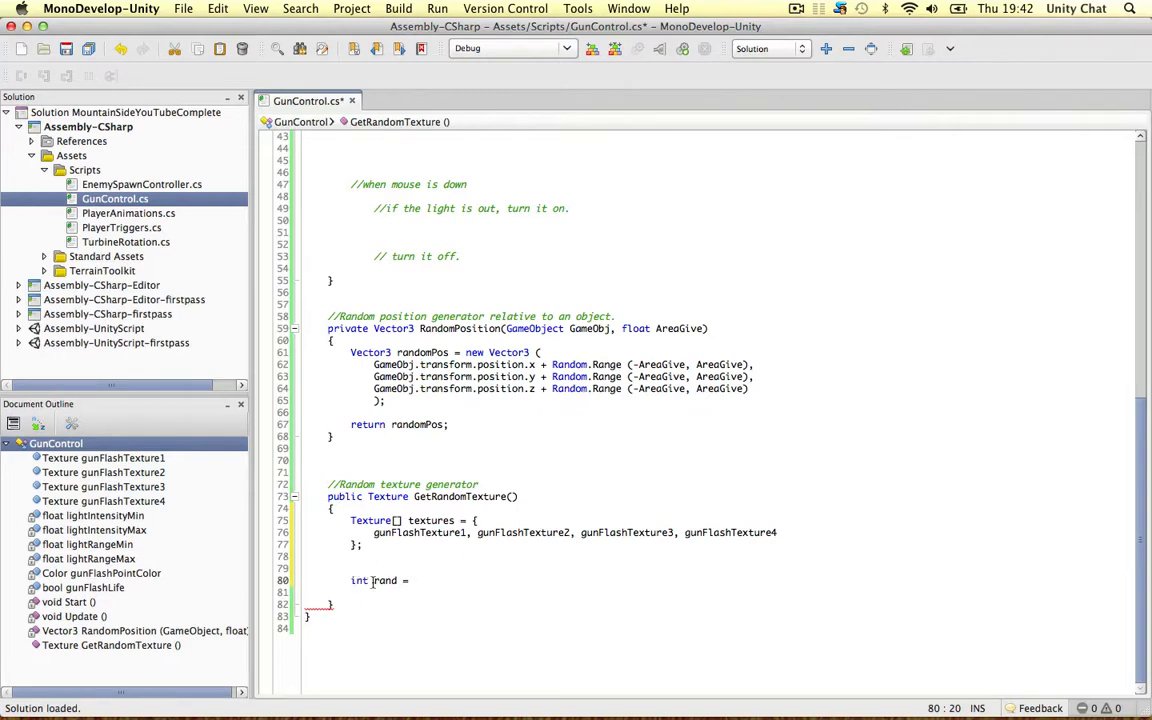
mouse_move(384, 580)
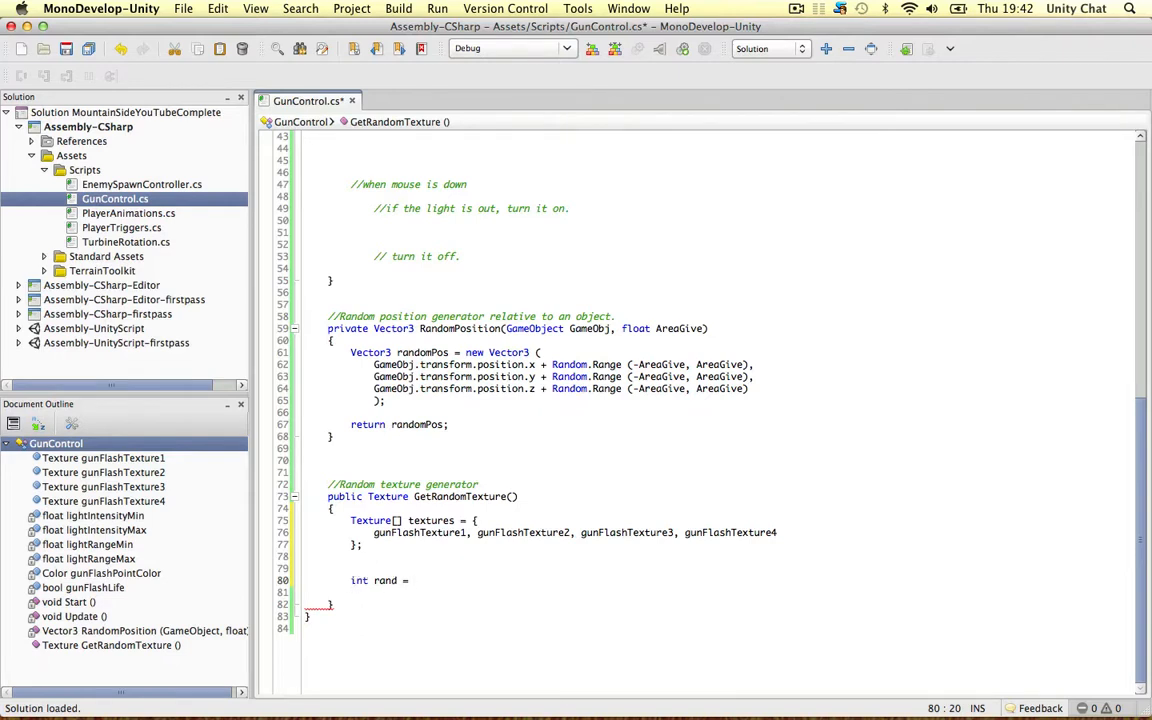
text(Random.Range (1,)
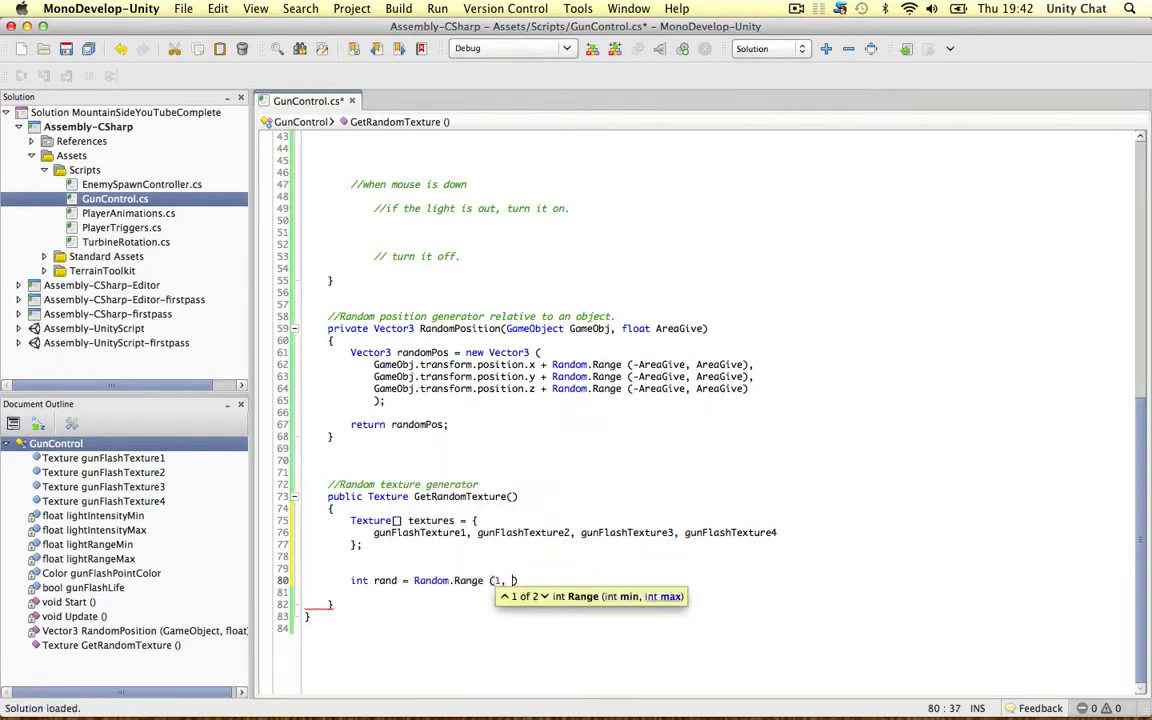
text(4)
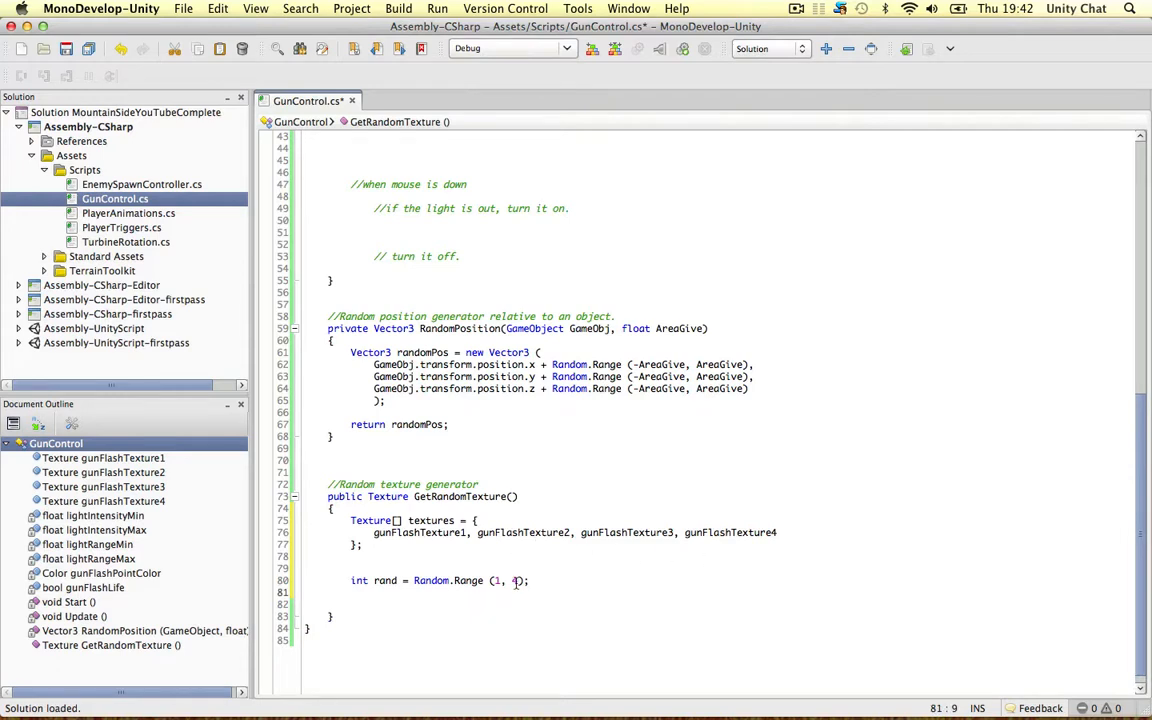
text(rd)
text(return)
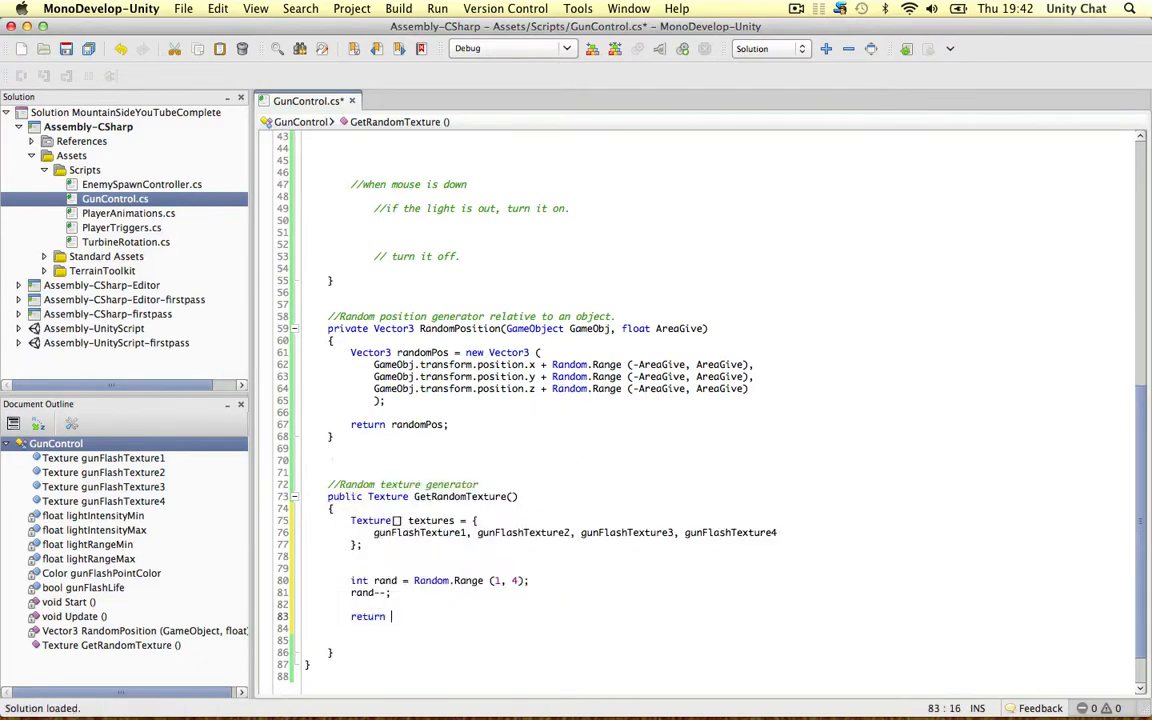
Return textures[rand] from GetRandomTexture
text(textures)
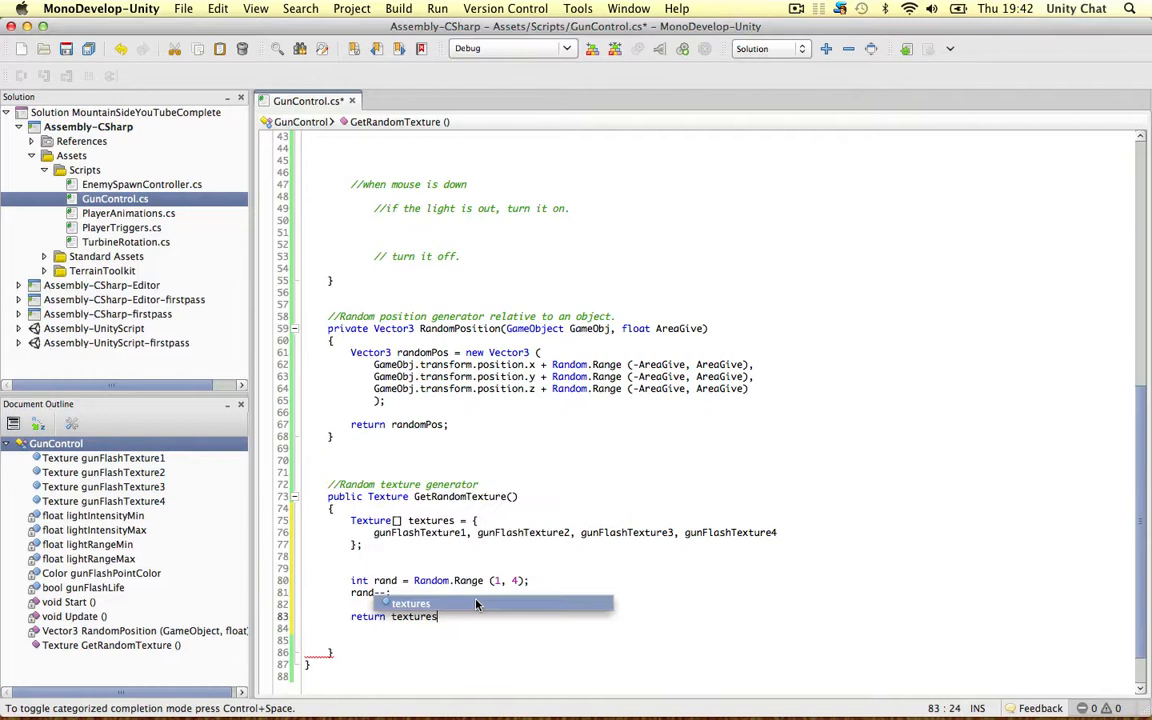
text(rand])
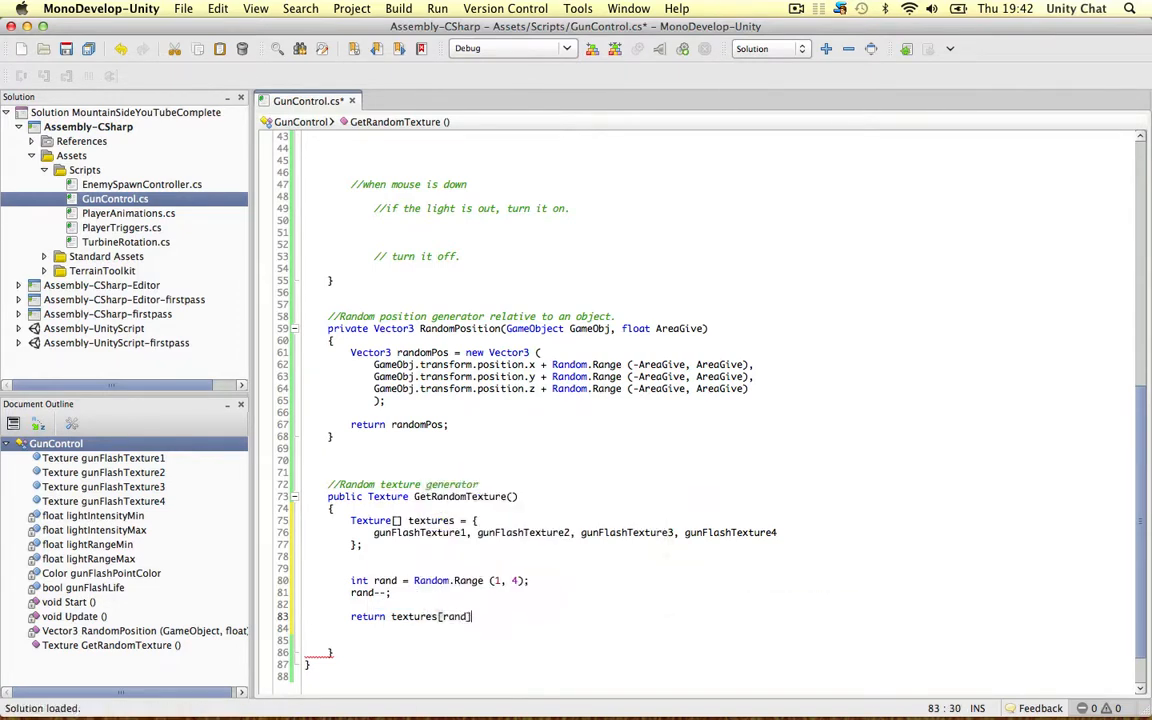
text(;)
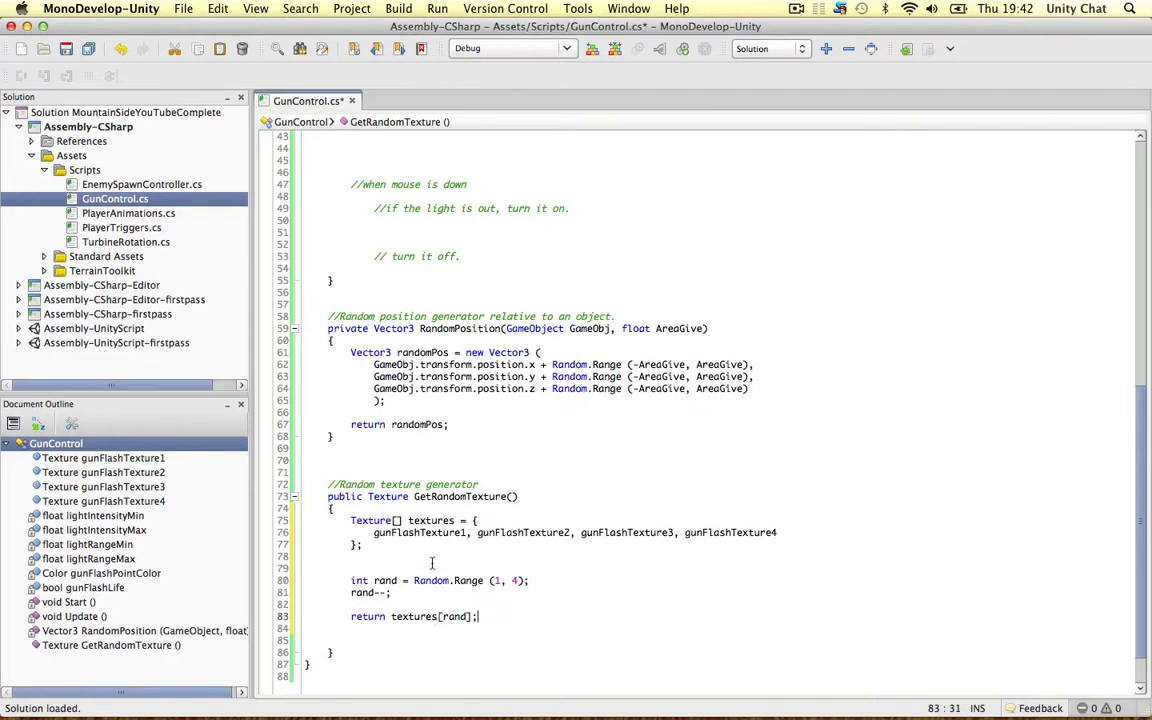
Duplicate the four flash texture names for eight array entries, widen Random.Range to (1, 8), and save
double_click(418, 532)
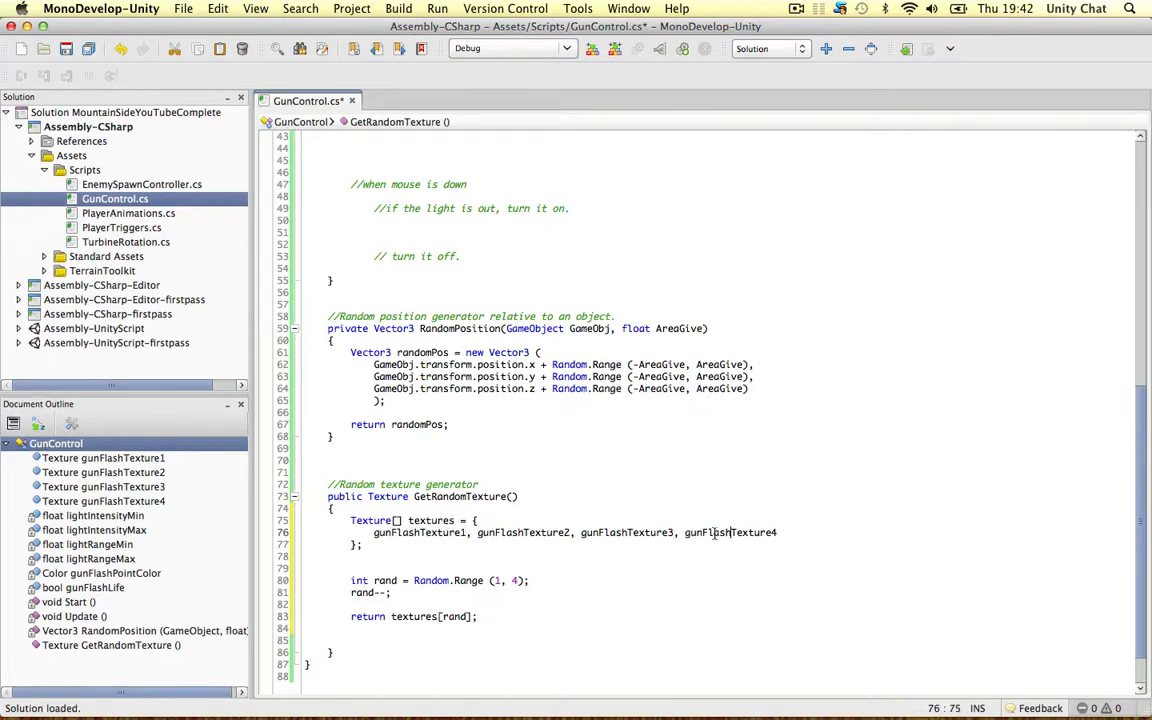
drag(730, 532, 704, 532)
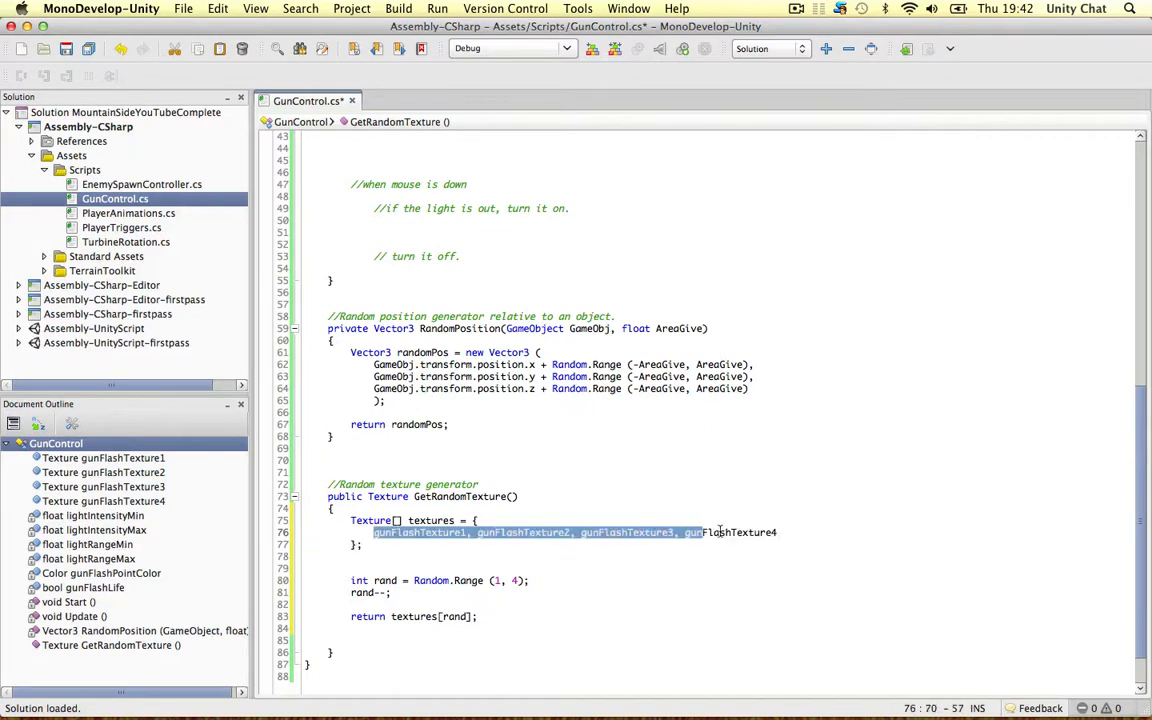
click(702, 564)
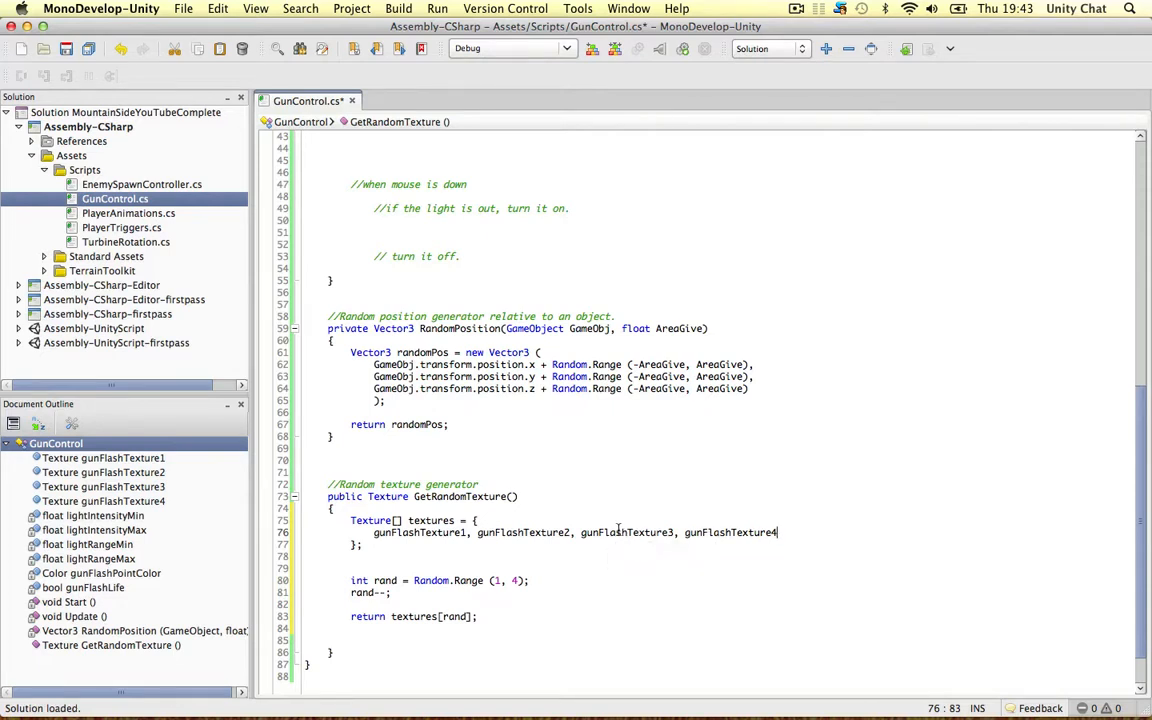
double_click(730, 532)
text(,)
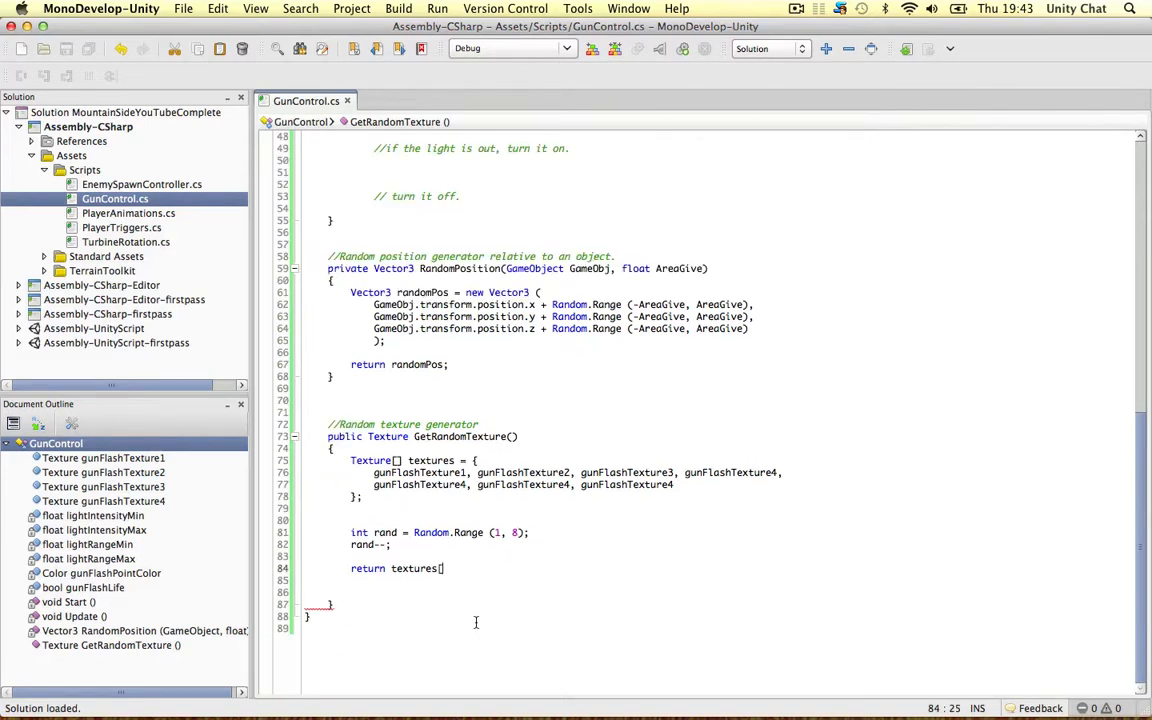
text(rand)
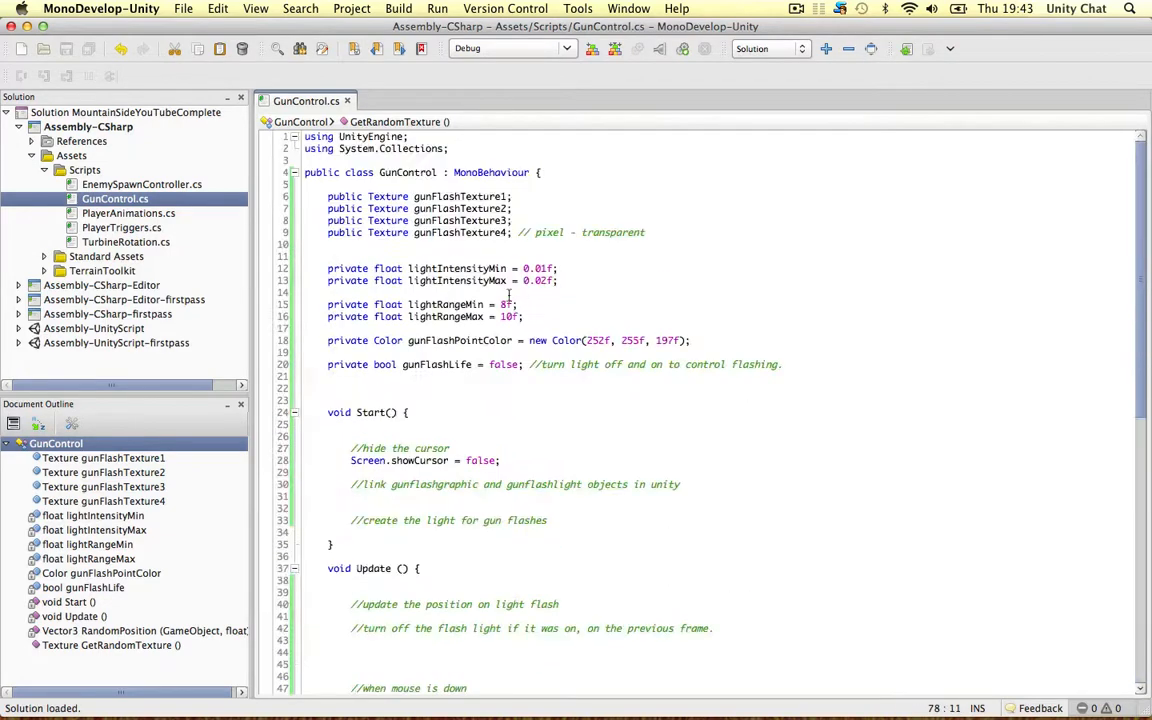
Scroll through GunControl.cs to review the finished script
scroll(down, 3)
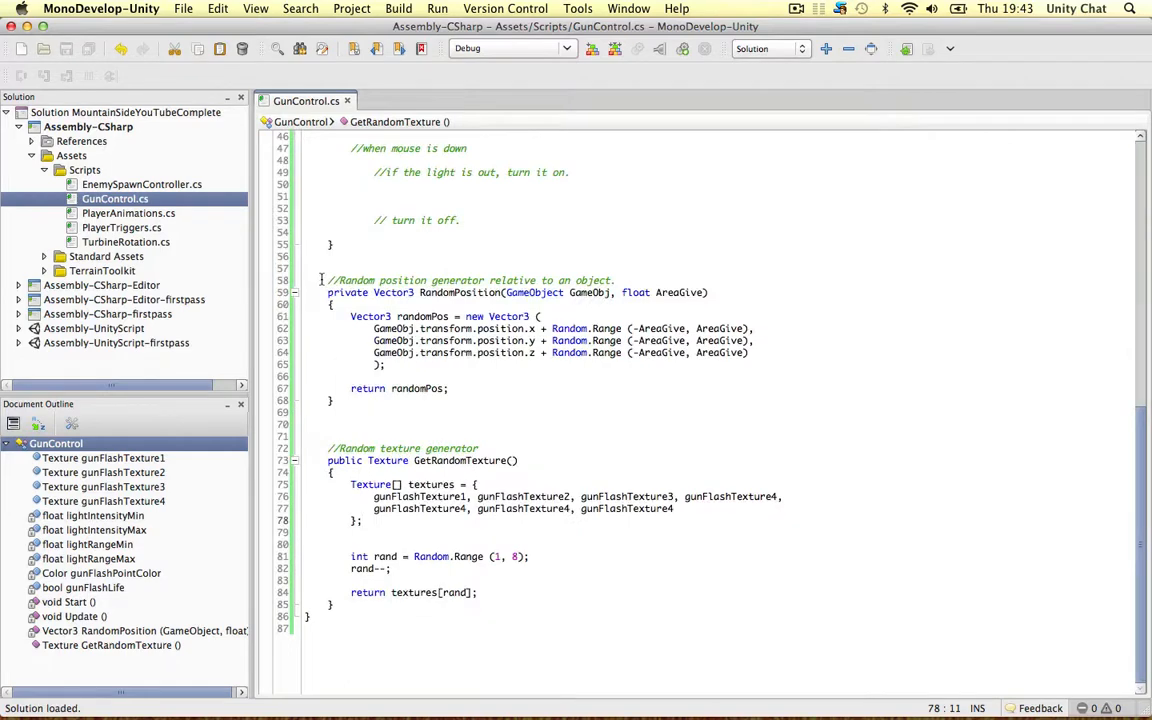